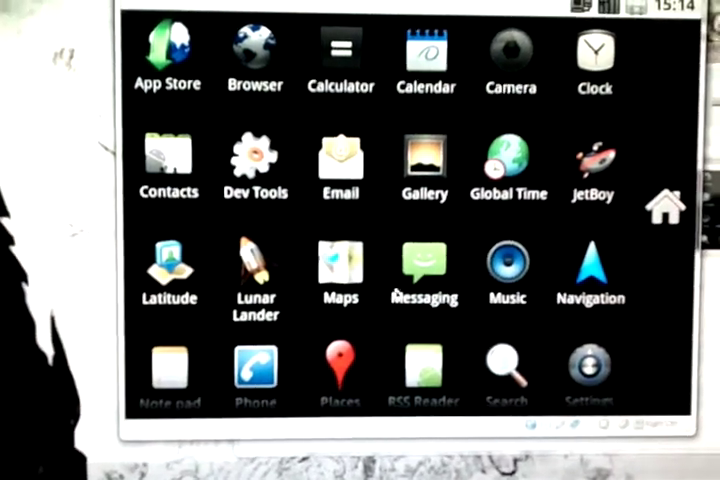
Scroll the app drawer down to reach the Browser app and its URL bar suggestions
scroll("down", 3)
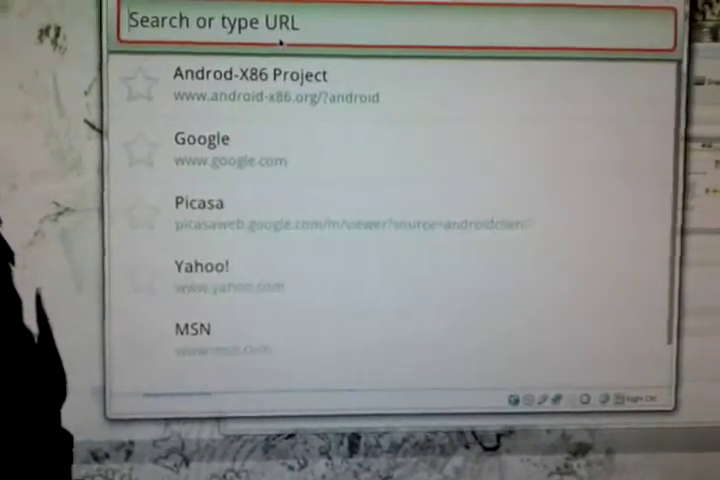
Enter 'g' in the browser while leaving the URL suggestions for the app drawer
type("g")
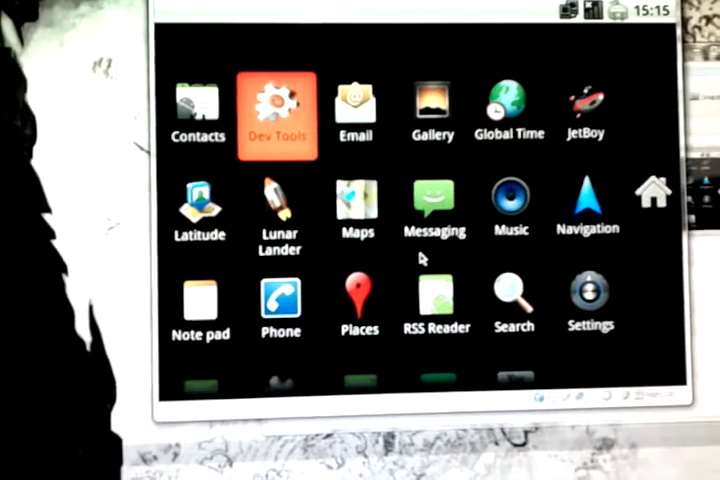
scroll("down", 3)
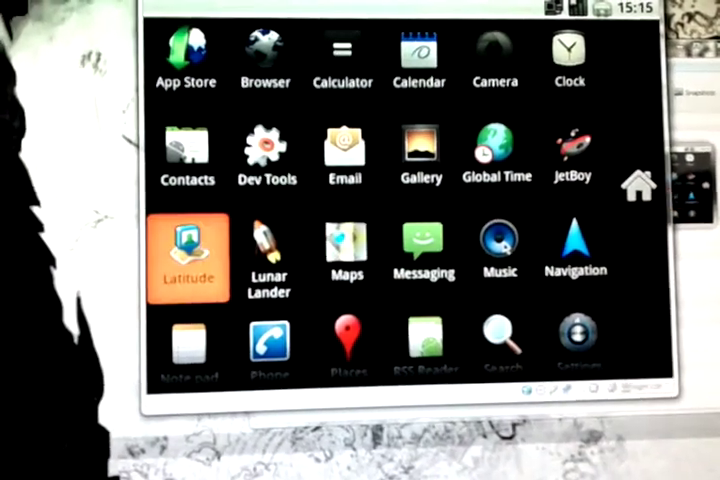
scroll("down", 3)
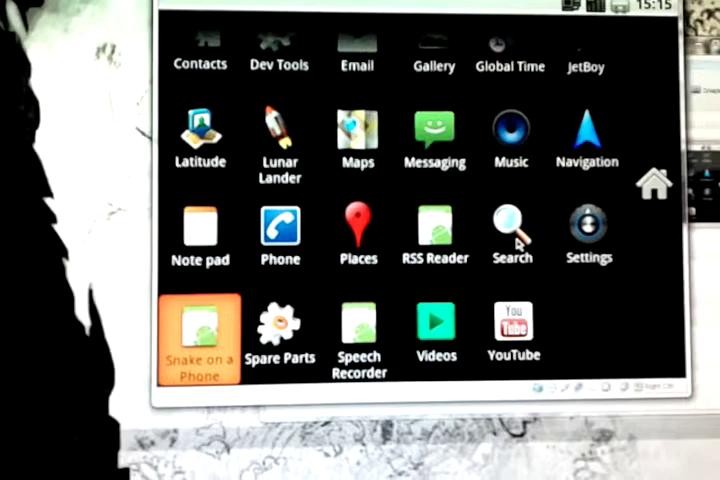
left_click(358, 225)
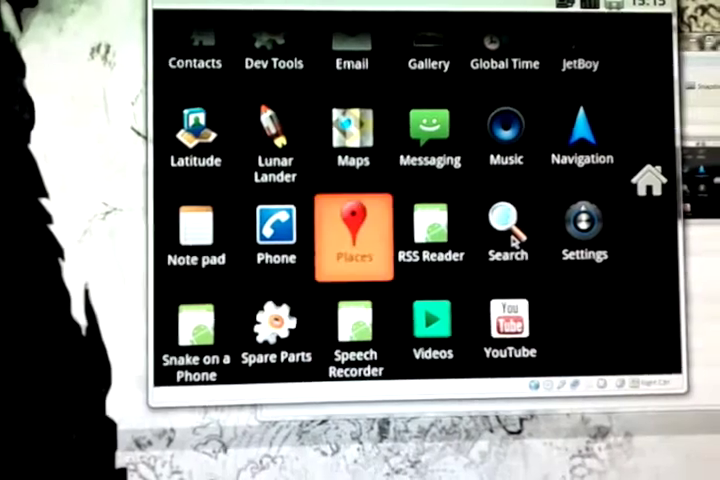